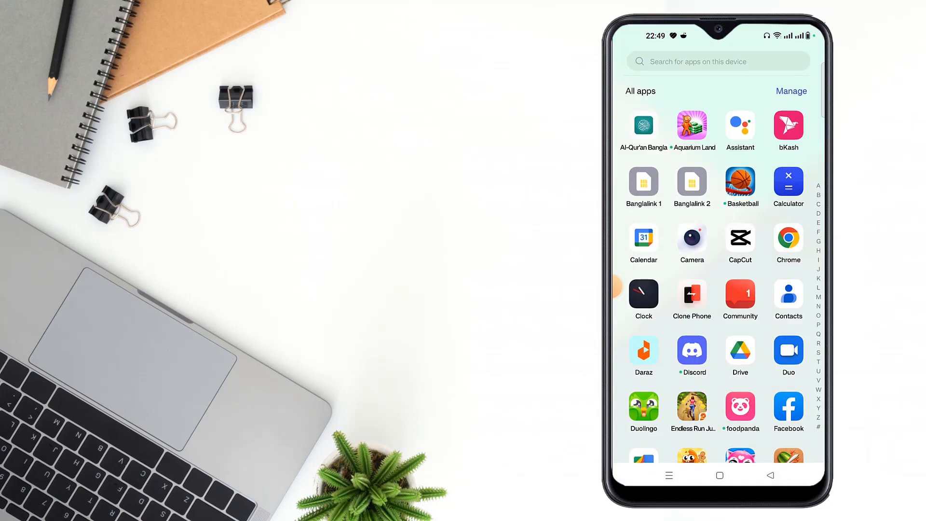
- Launch Facebook and reach the Lock profile page from the profile's ••• settings menu
{"action": "left_click", "coordinate": [787, 408]}
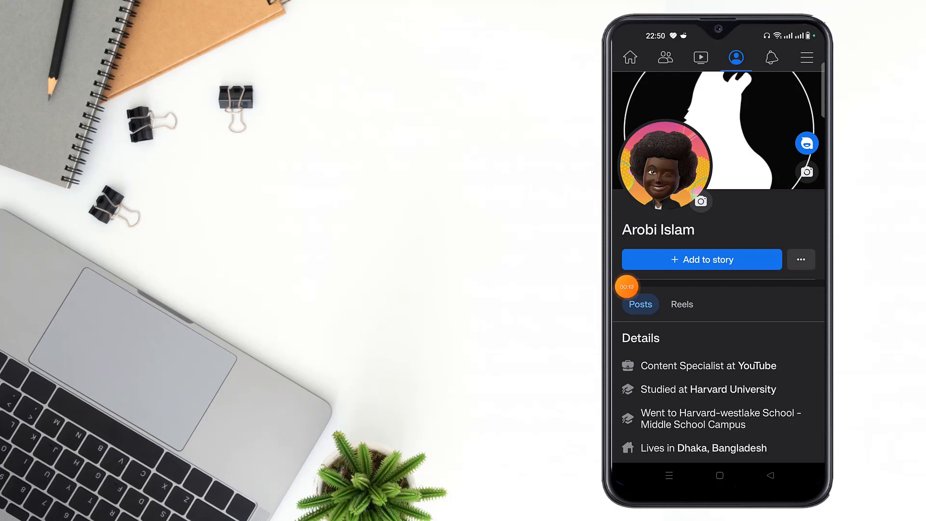
{"action": "left_click", "coordinate": [800, 259]}
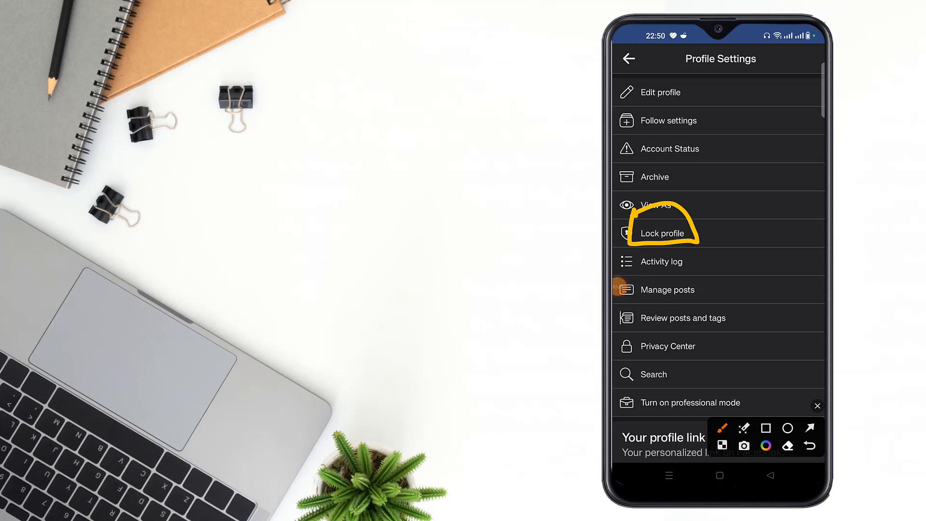
{"action": "left_click", "coordinate": [662, 233]}
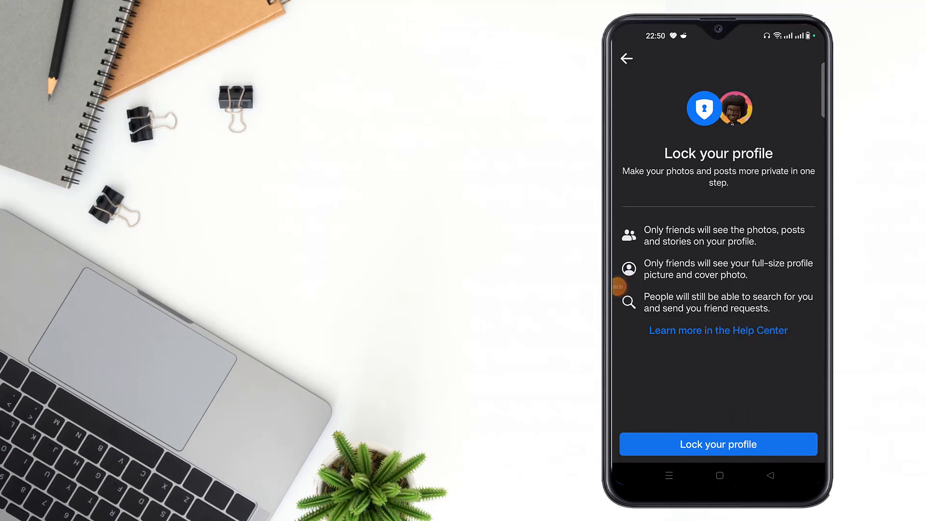
- Lock the profile and dismiss the 'profile locked' confirmation with OK
{"action": "left_click", "coordinate": [717, 443]}
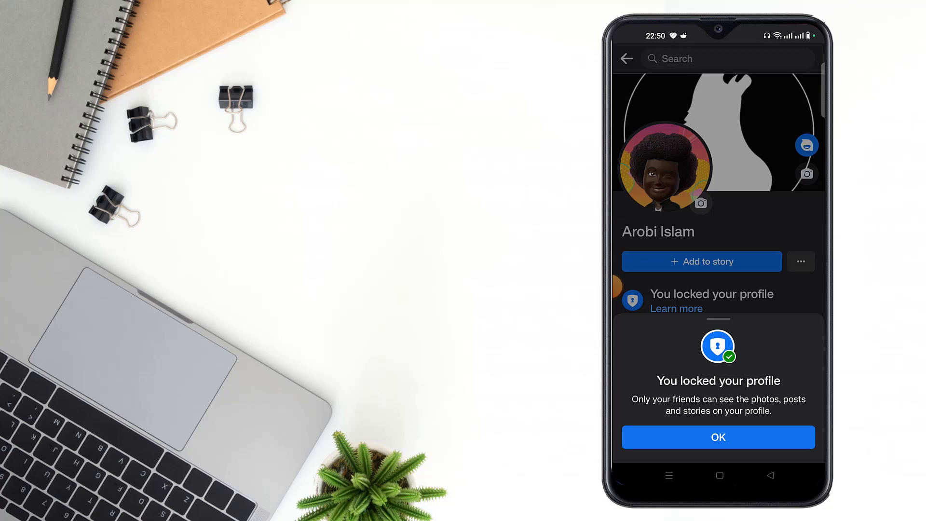
{"action": "left_click", "coordinate": [718, 437]}
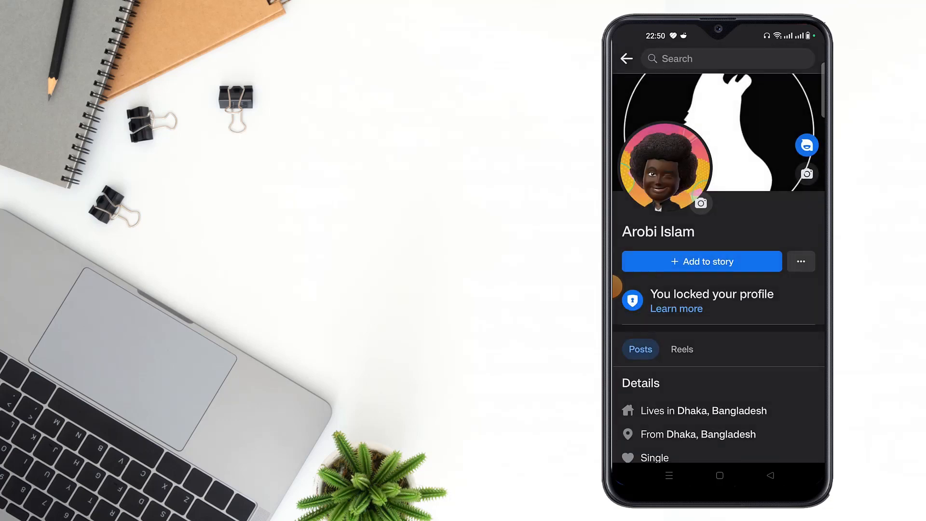